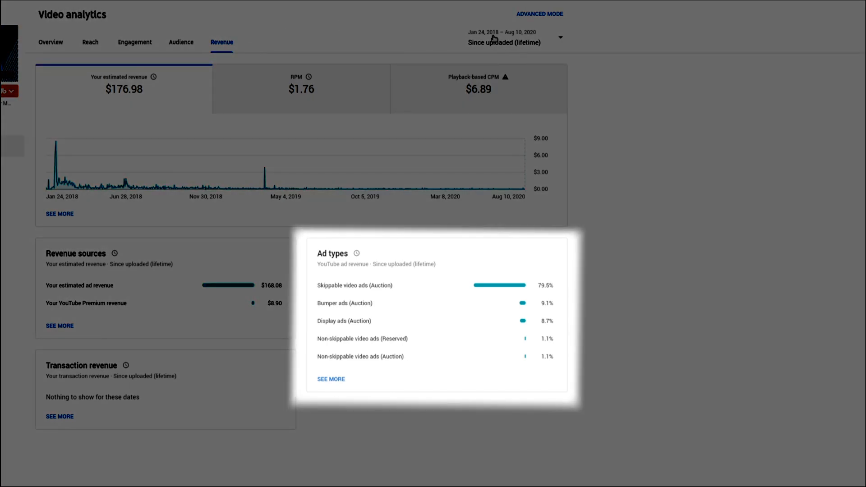
{"action": "mouse_move", "coordinate": [205, 114]}
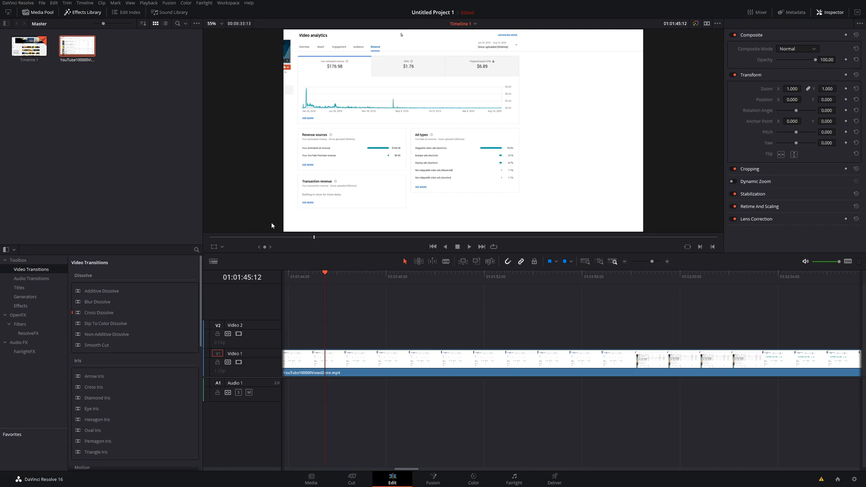
{"action": "mouse_move", "coordinate": [373, 362]}
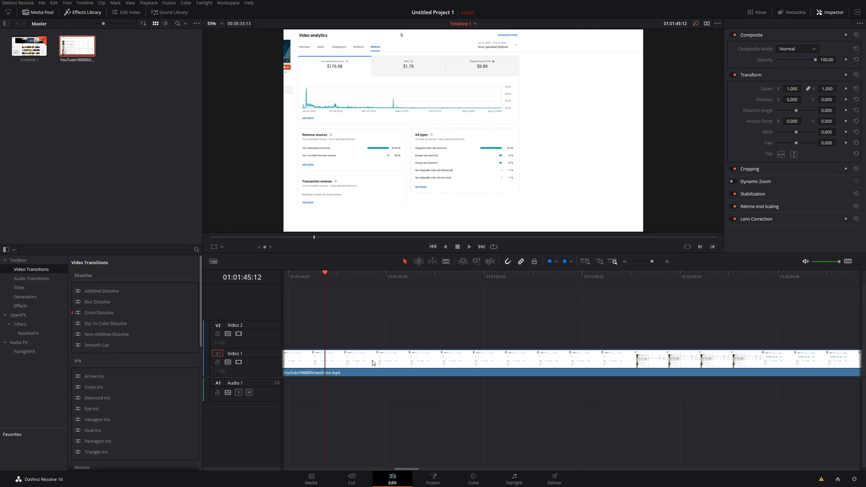
{"action": "mouse_move", "coordinate": [97, 302]}
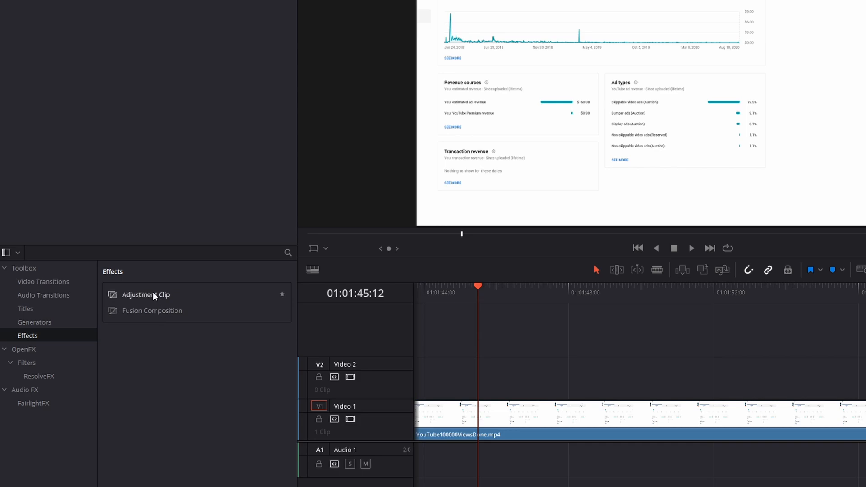
{"action": "mouse_move", "coordinate": [480, 380]}
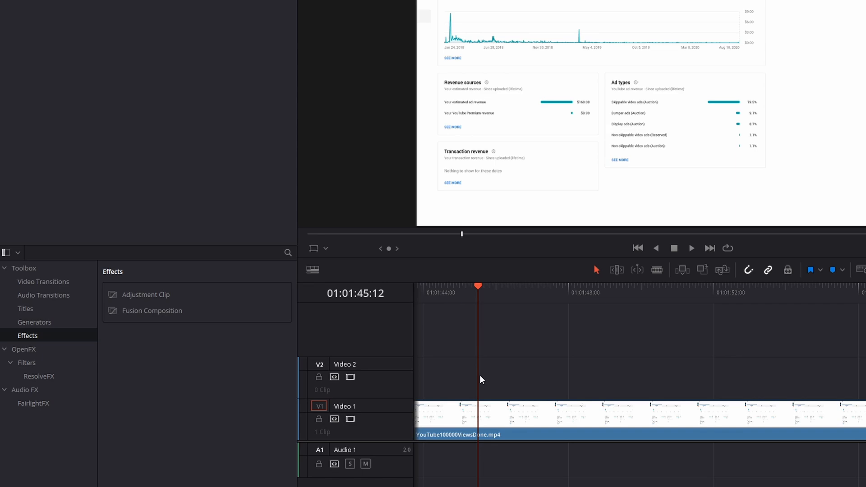
{"action": "mouse_move", "coordinate": [642, 392]}
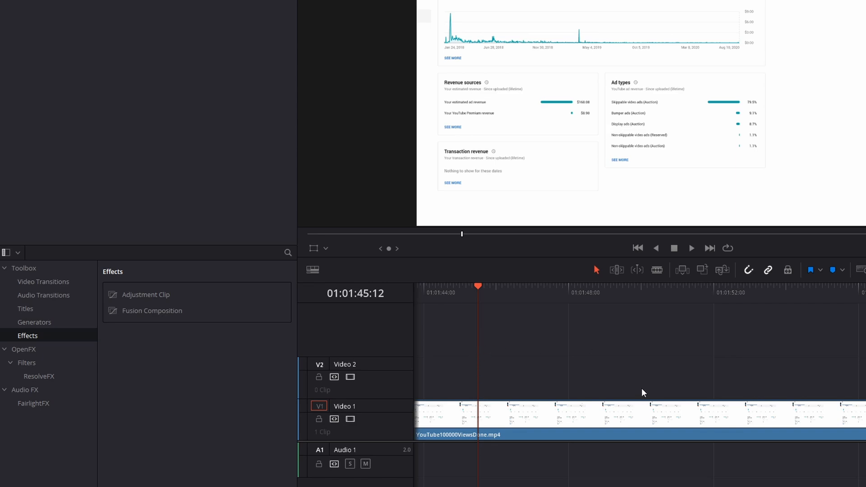
{"action": "mouse_move", "coordinate": [154, 294]}
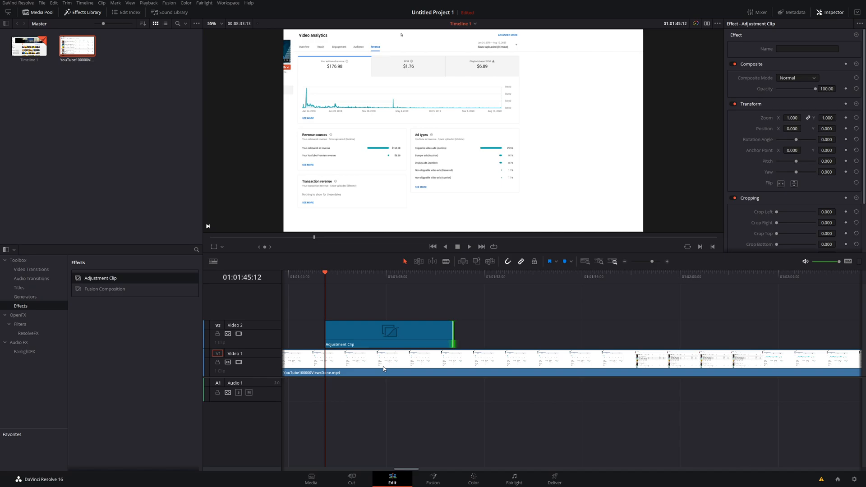
Nudge the playhead forward and select the adjustment clip on Video 2 for inspection
{"action": "left_click", "coordinate": [332, 277]}
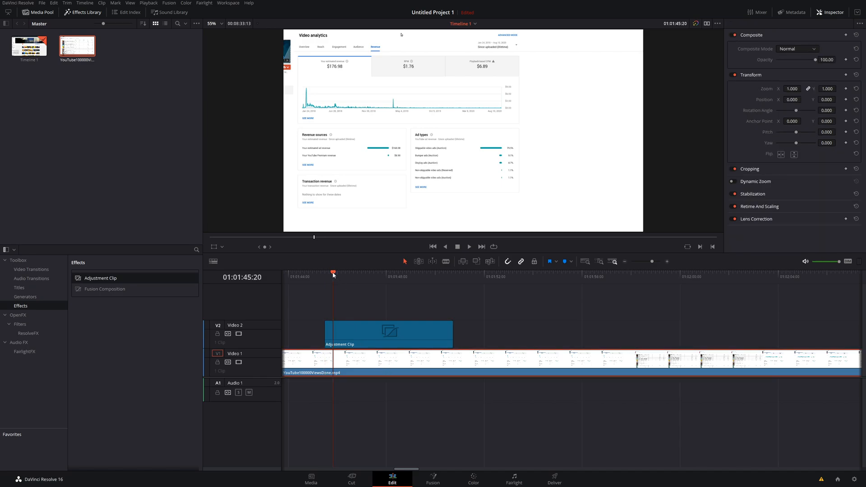
{"action": "left_click", "coordinate": [388, 334]}
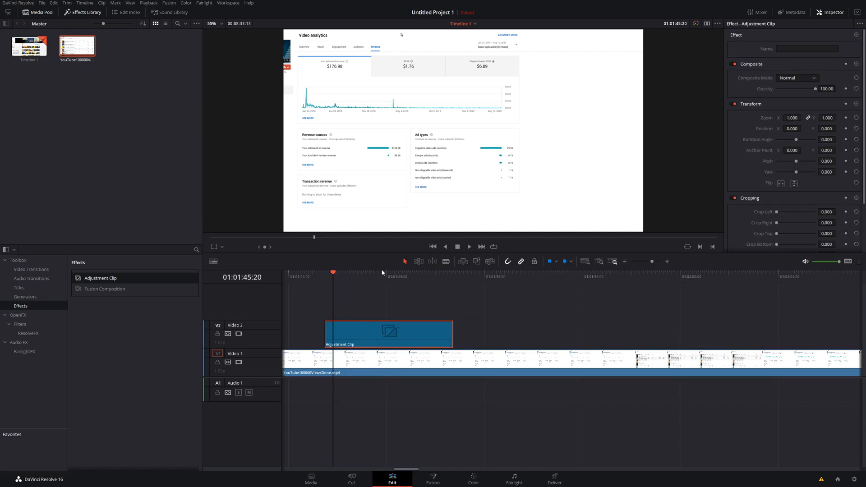
{"action": "mouse_move", "coordinate": [364, 315]}
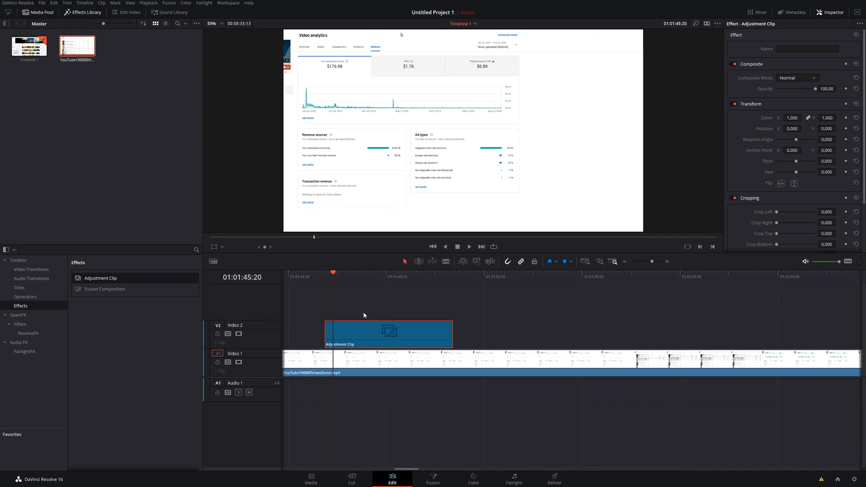
{"action": "mouse_move", "coordinate": [451, 462]}
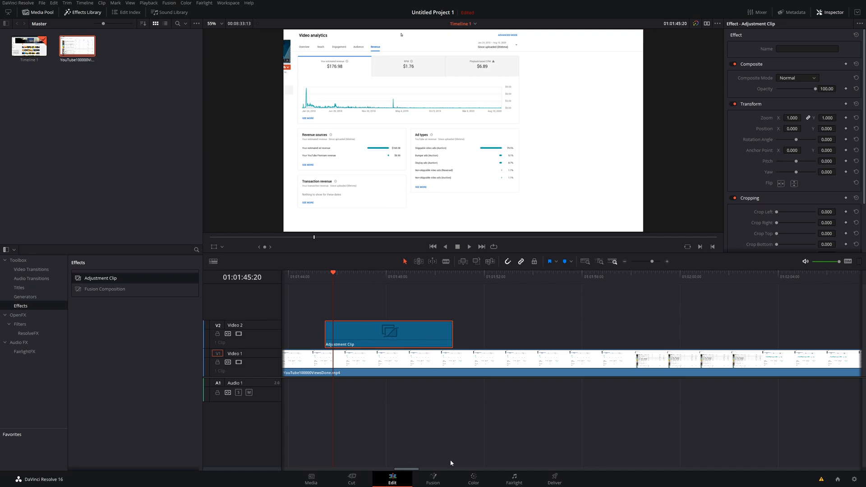
Switch to the Color page to grade the adjustment clip
{"action": "left_click", "coordinate": [472, 479]}
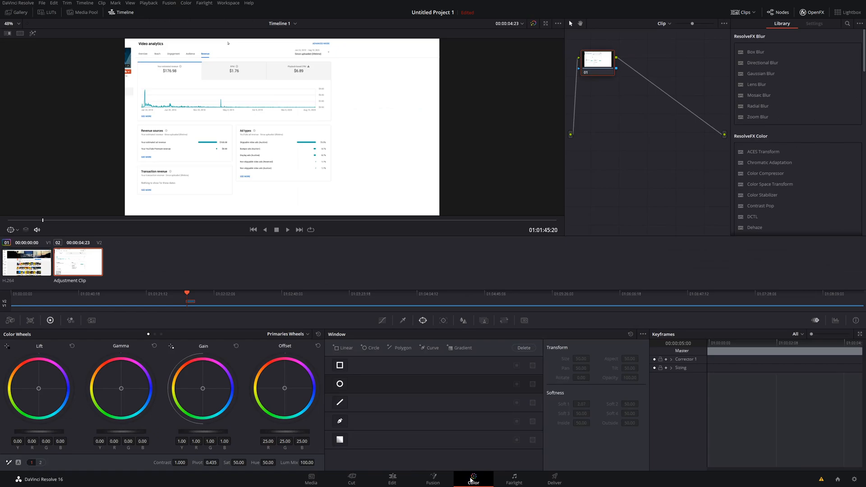
{"action": "mouse_move", "coordinate": [146, 245]}
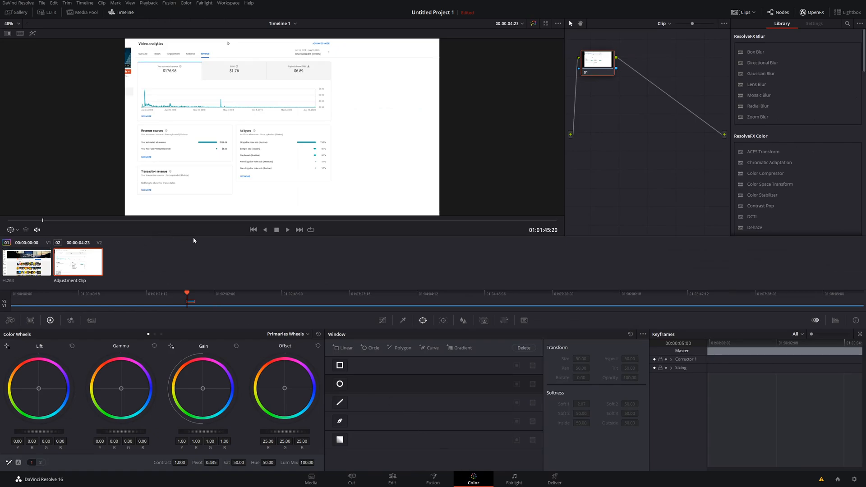
{"action": "mouse_move", "coordinate": [303, 268]}
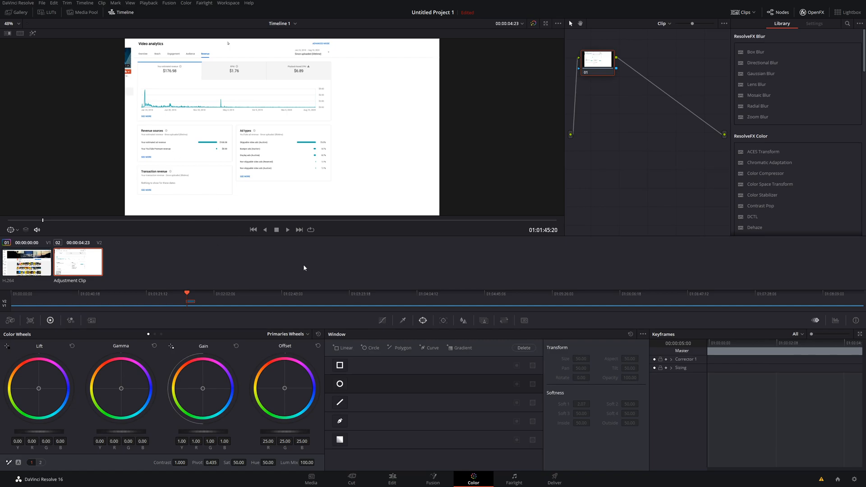
{"action": "mouse_move", "coordinate": [372, 311]}
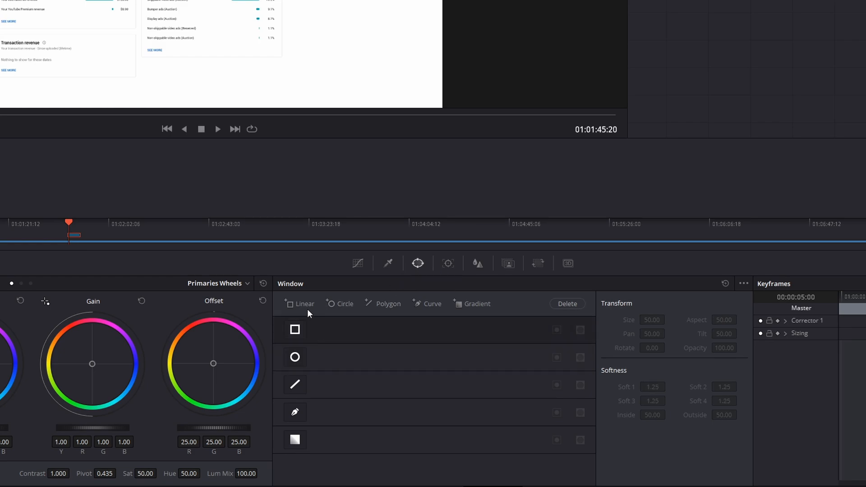
{"action": "mouse_move", "coordinate": [312, 314]}
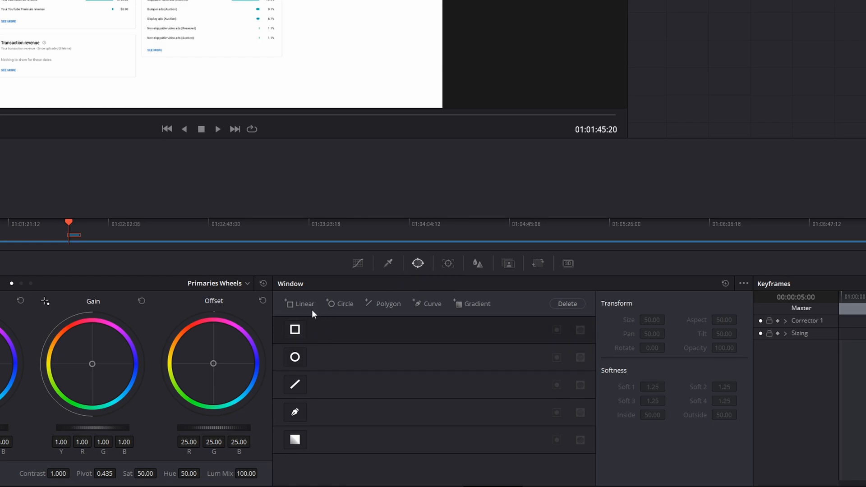
{"action": "mouse_move", "coordinate": [343, 307]}
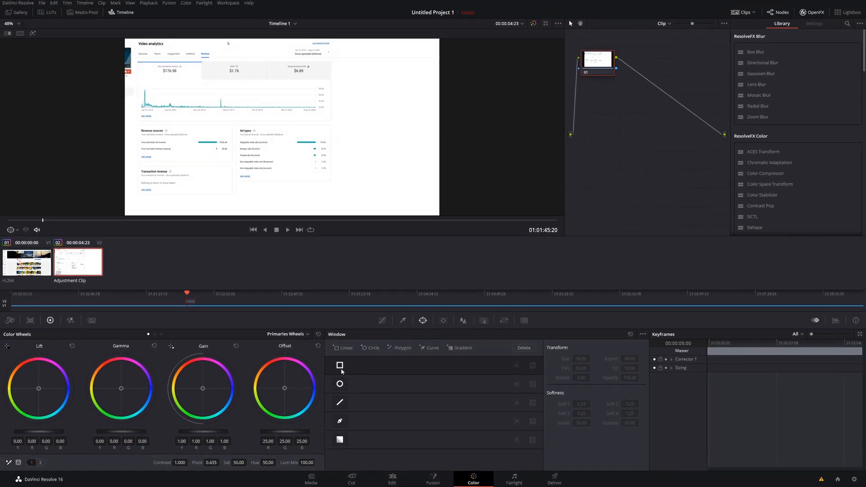
Add a rectangular power window to the node and move it over the Ad types panel
{"action": "left_click", "coordinate": [340, 365]}
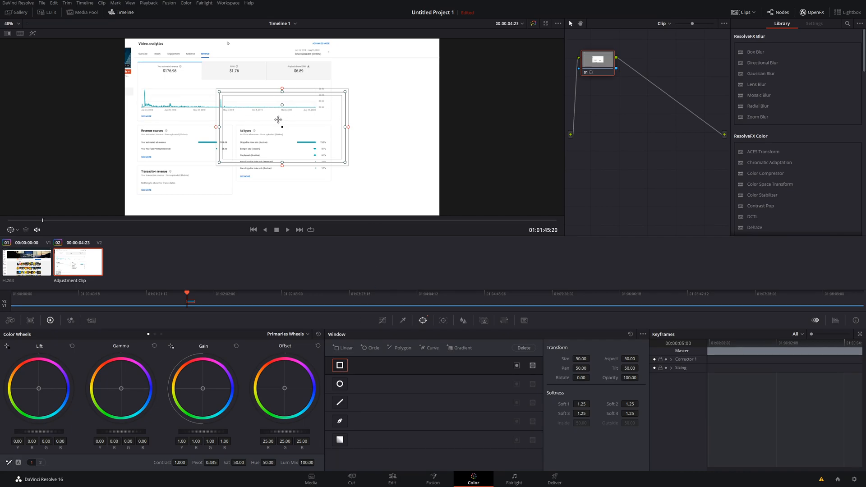
{"action": "mouse_move", "coordinate": [281, 127]}
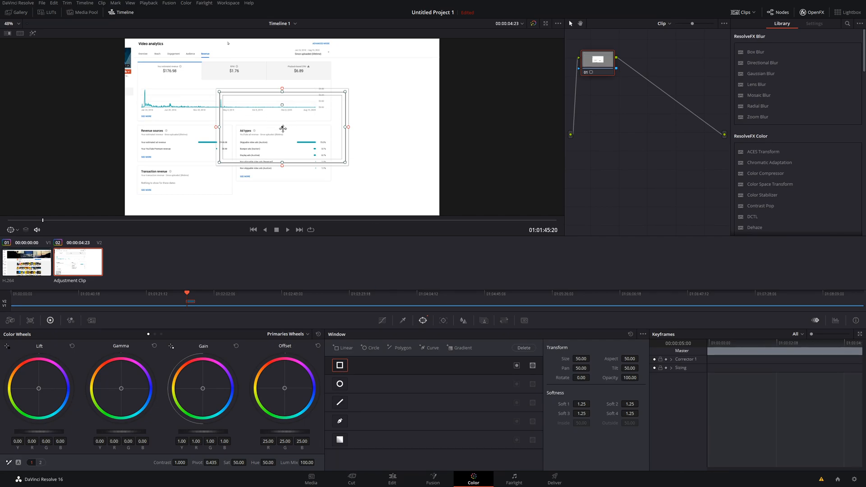
{"action": "left_click_drag", "start_coordinate": [281, 129], "coordinate": [289, 137]}
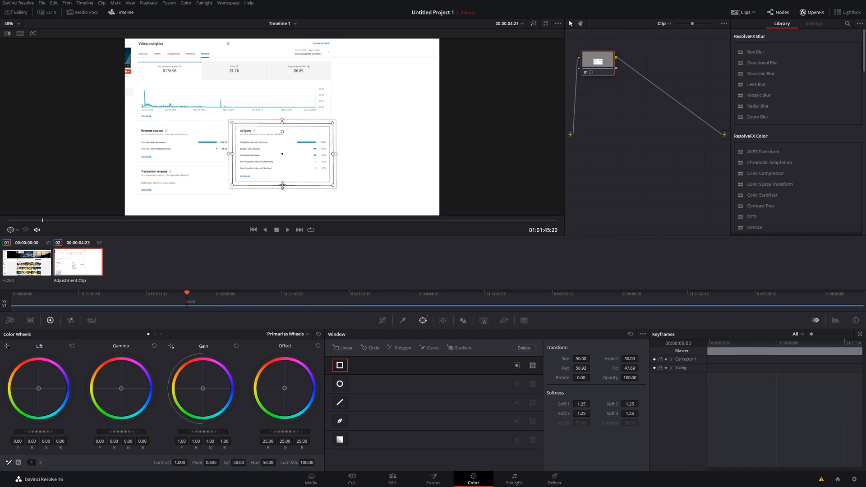
{"action": "mouse_move", "coordinate": [335, 154]}
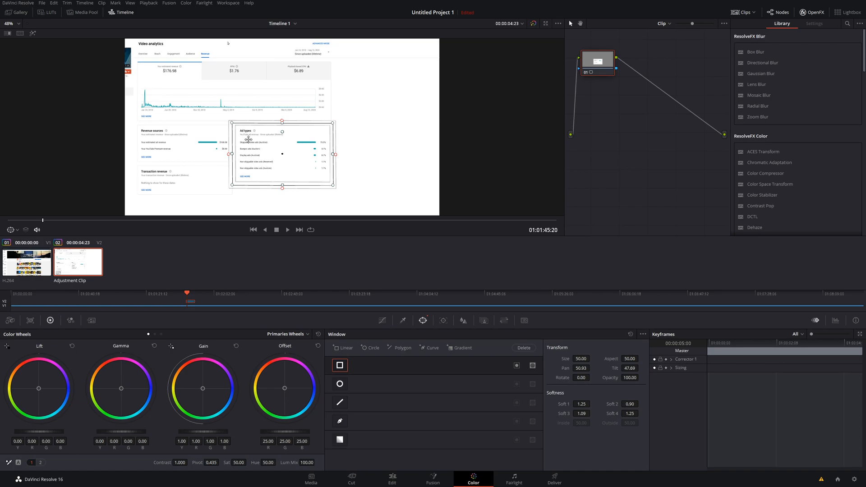
{"action": "mouse_move", "coordinate": [265, 155]}
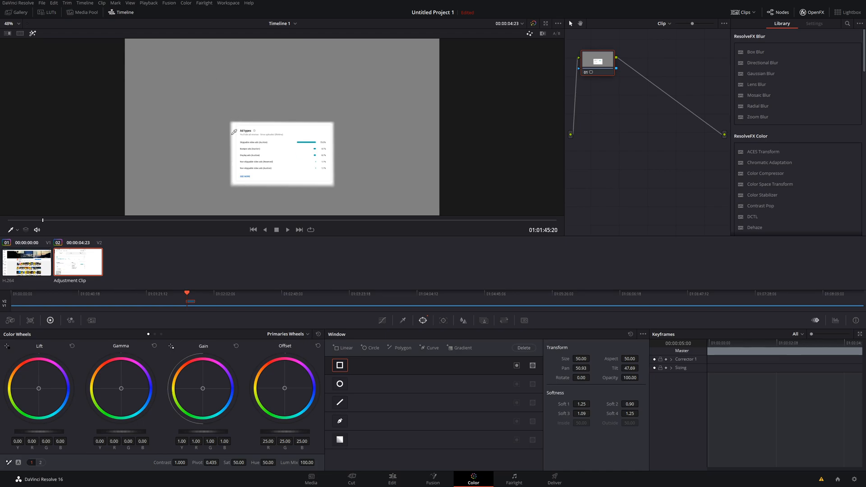
{"action": "mouse_move", "coordinate": [307, 172]}
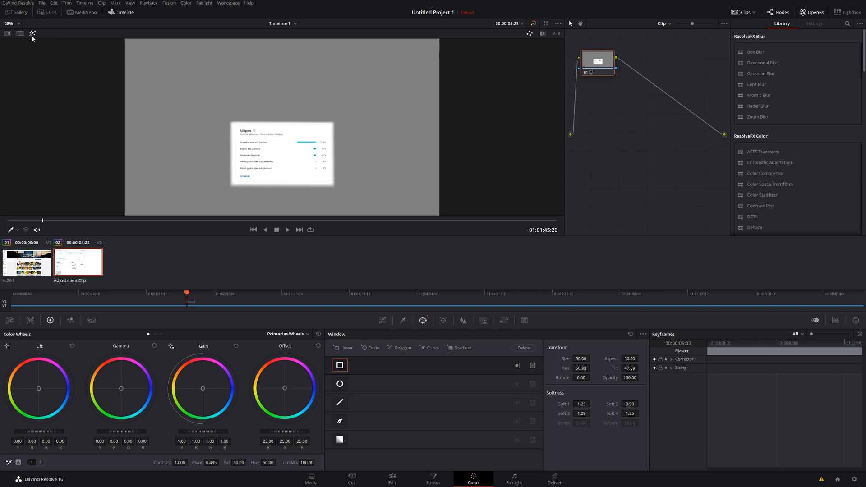
Turn off the mask highlight preview after checking the isolated Ad types panel
{"action": "left_click", "coordinate": [18, 230]}
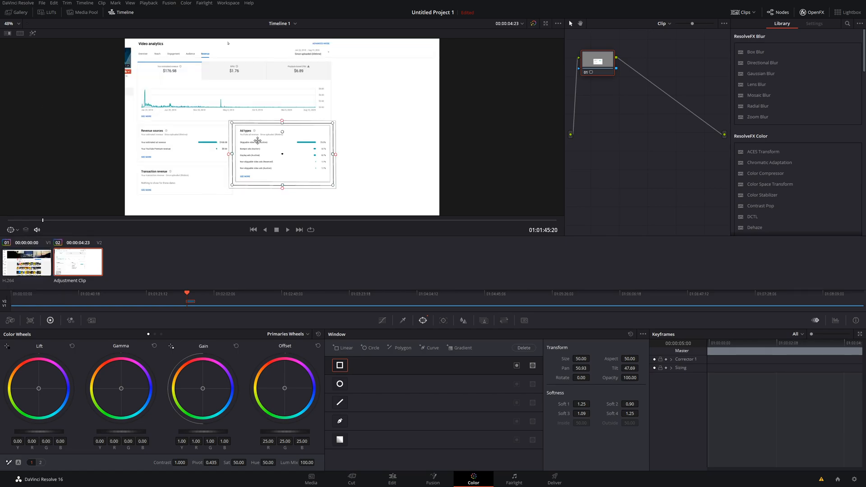
{"action": "mouse_move", "coordinate": [197, 119]}
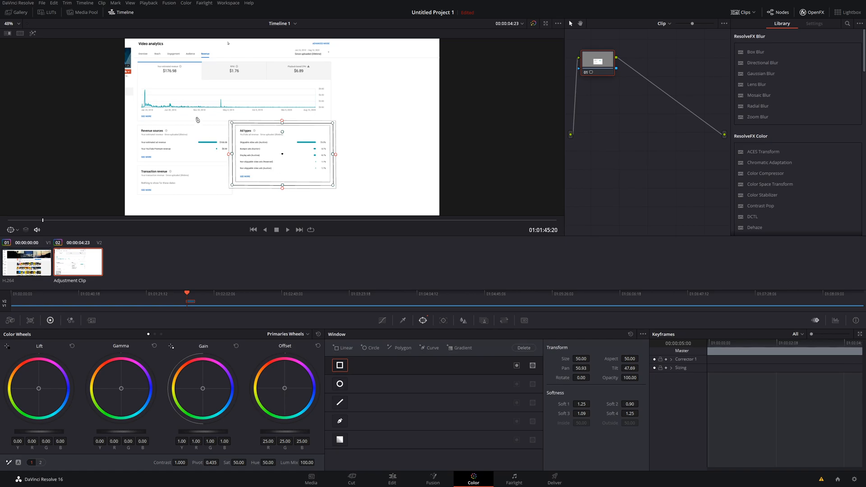
{"action": "mouse_move", "coordinate": [282, 120]}
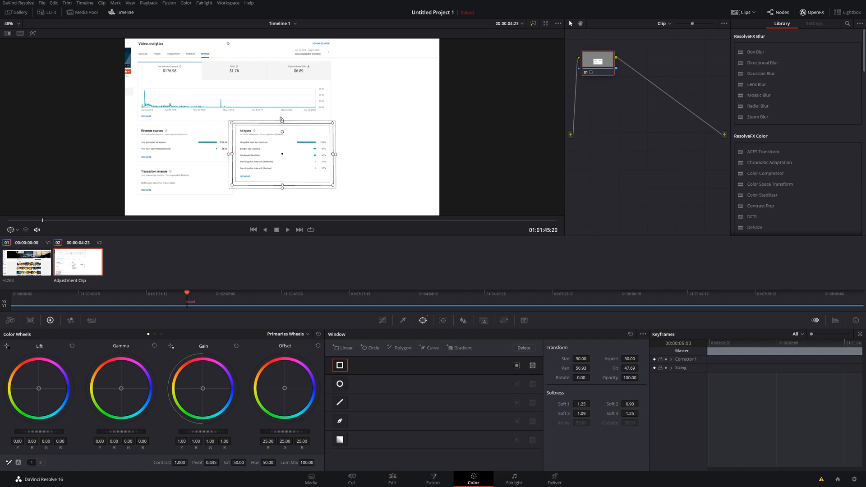
{"action": "mouse_move", "coordinate": [339, 197]}
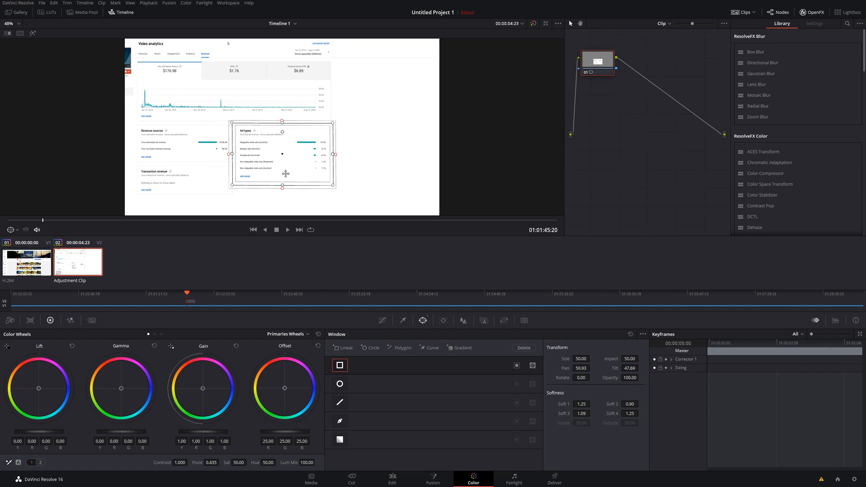
{"action": "mouse_move", "coordinate": [408, 82]}
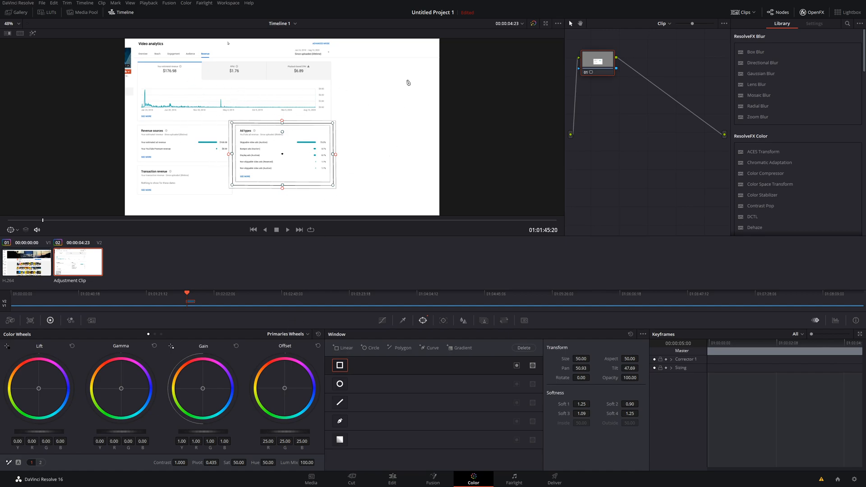
{"action": "mouse_move", "coordinate": [322, 355]}
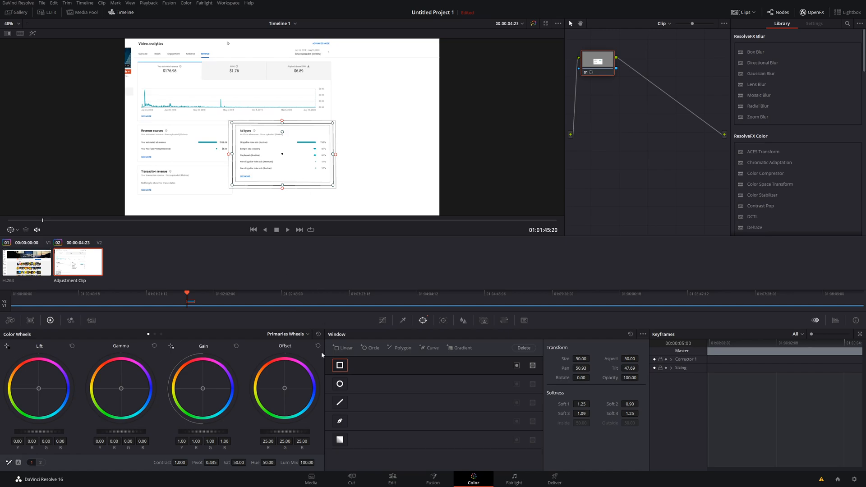
{"action": "mouse_move", "coordinate": [282, 425]}
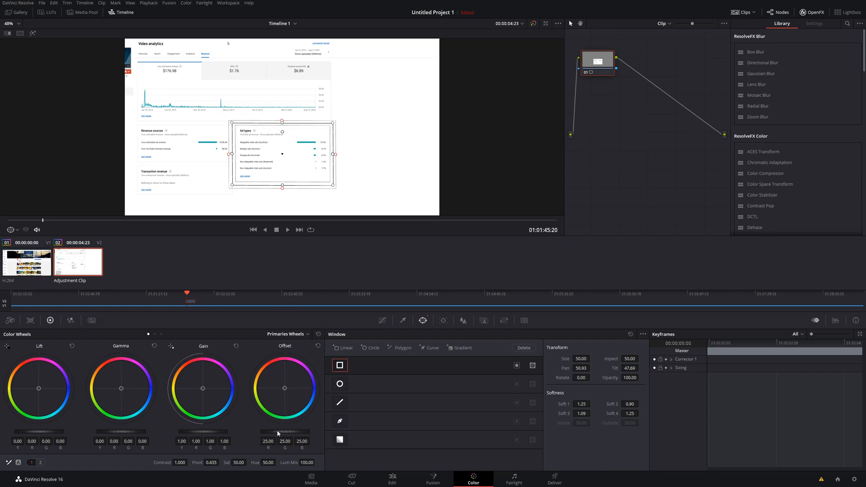
Lower the Offset master dial to about -16 to dim the frame around the panel
{"action": "left_click_drag", "start_coordinate": [282, 434], "coordinate": [270, 435]}
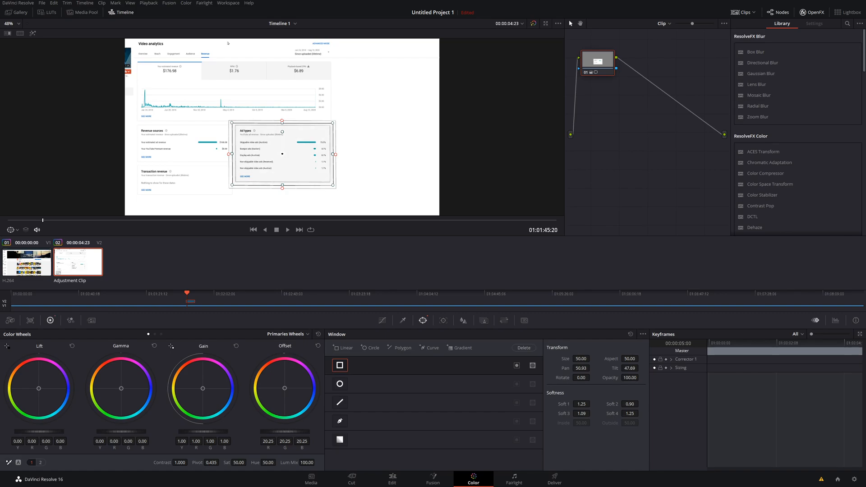
{"action": "left_click_drag", "start_coordinate": [284, 388], "coordinate": [270, 397]}
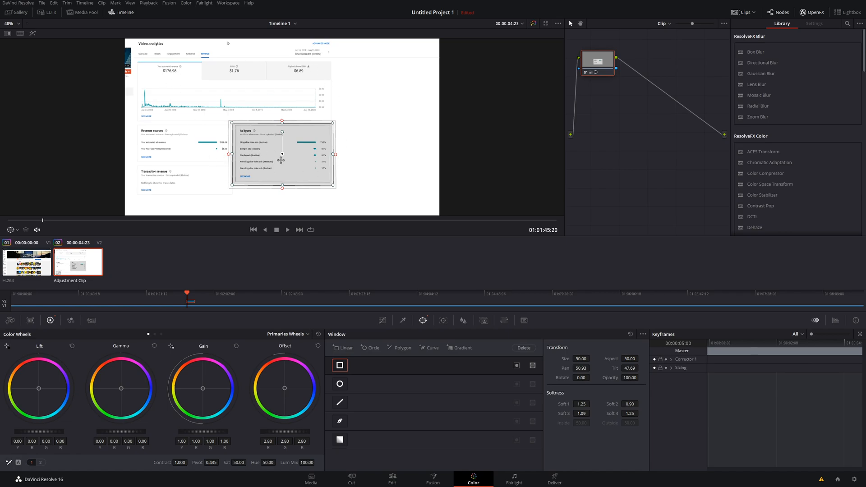
{"action": "mouse_move", "coordinate": [205, 114]}
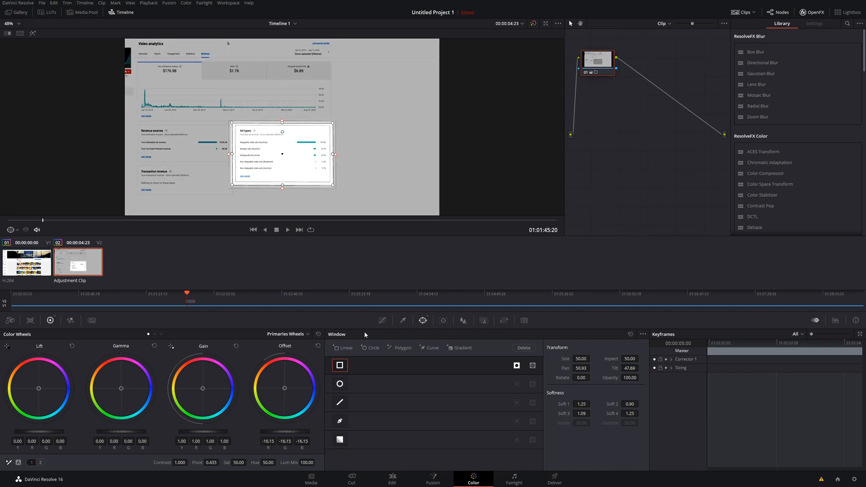
Return to the Edit page and scrub around the adjustment clip to preview the spotlight effect
{"action": "left_click", "coordinate": [391, 478]}
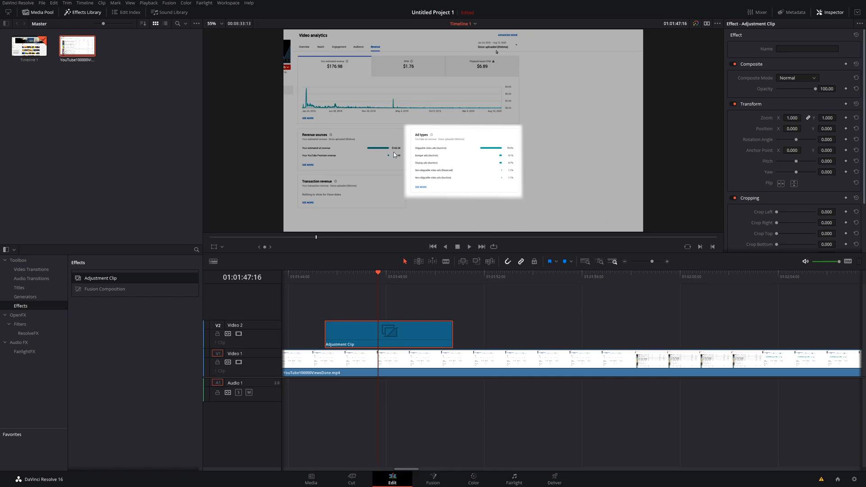
{"action": "left_click", "coordinate": [468, 246]}
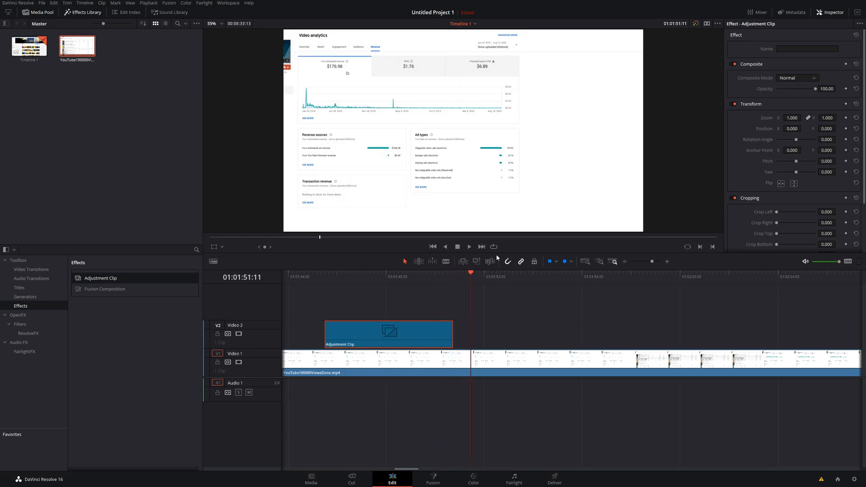
{"action": "left_click", "coordinate": [318, 272]}
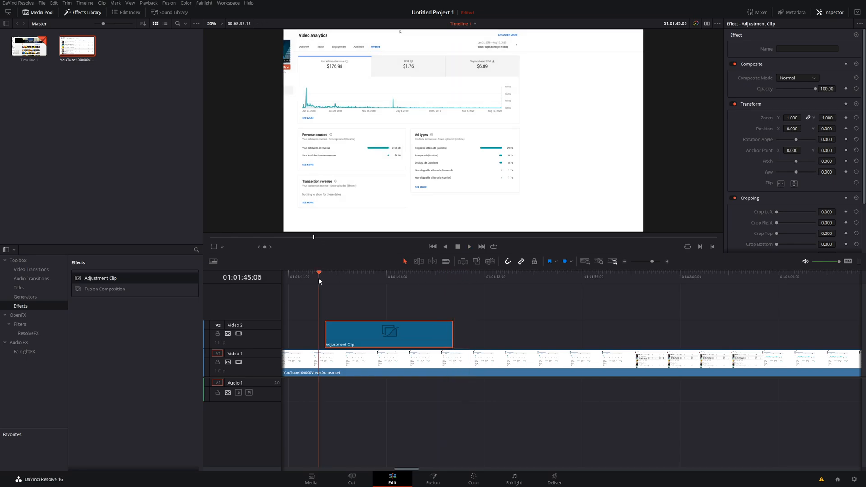
{"action": "left_click", "coordinate": [388, 334]}
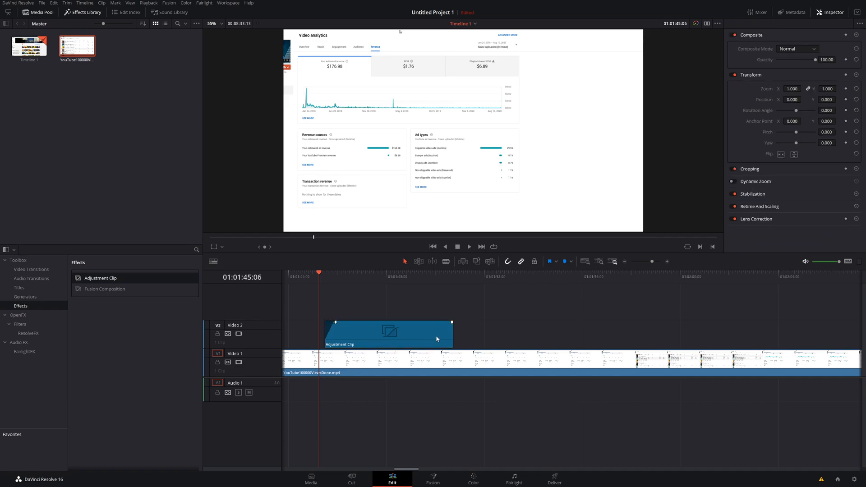
{"action": "left_click_drag", "start_coordinate": [451, 321], "coordinate": [442, 322]}
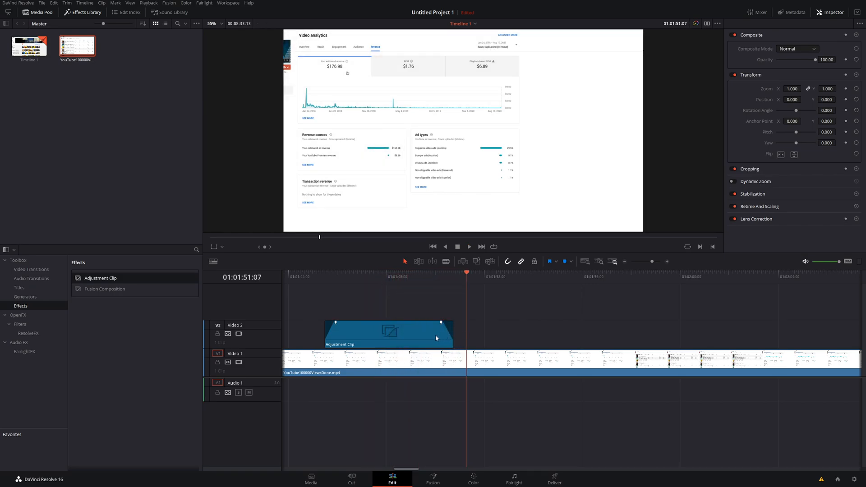
{"action": "left_click", "coordinate": [387, 333]}
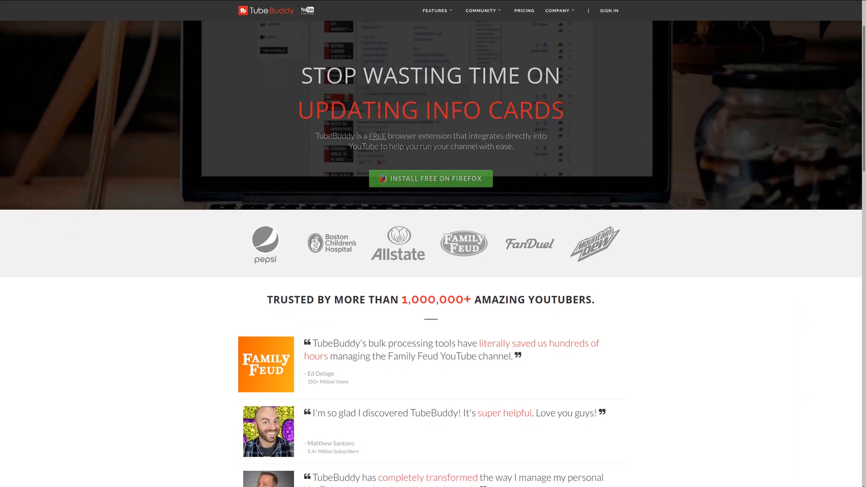
Scroll the TubeBuddy homepage down to the YouTuber testimonials section
{"action": "scroll", "scroll_direction": "down", "scroll_amount": 3}
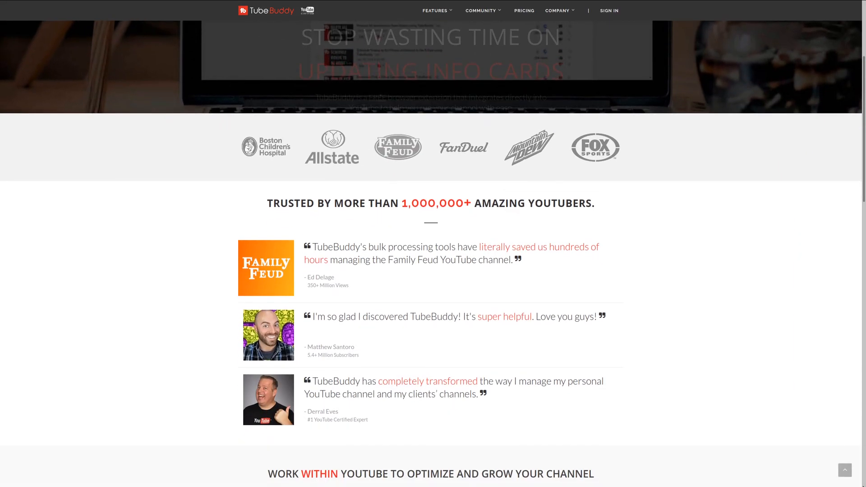
{"action": "scroll", "scroll_direction": "down", "scroll_amount": 3}
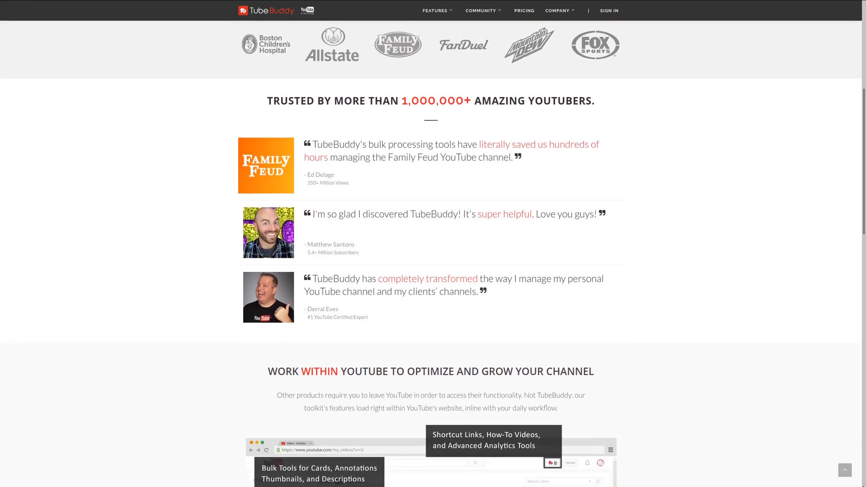
{"action": "scroll", "scroll_direction": "down", "scroll_amount": 3}
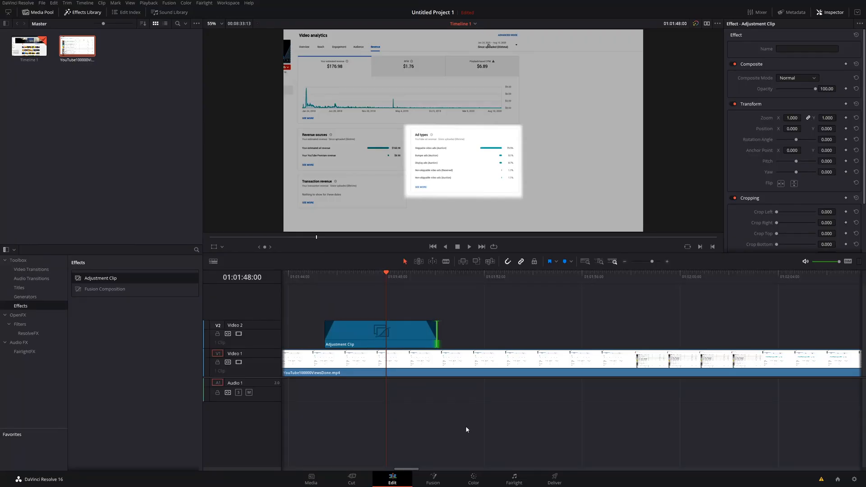
Add an inverted circular window so the estimated revenue figure stays bright, then review on Edit
{"action": "left_click", "coordinate": [472, 479]}
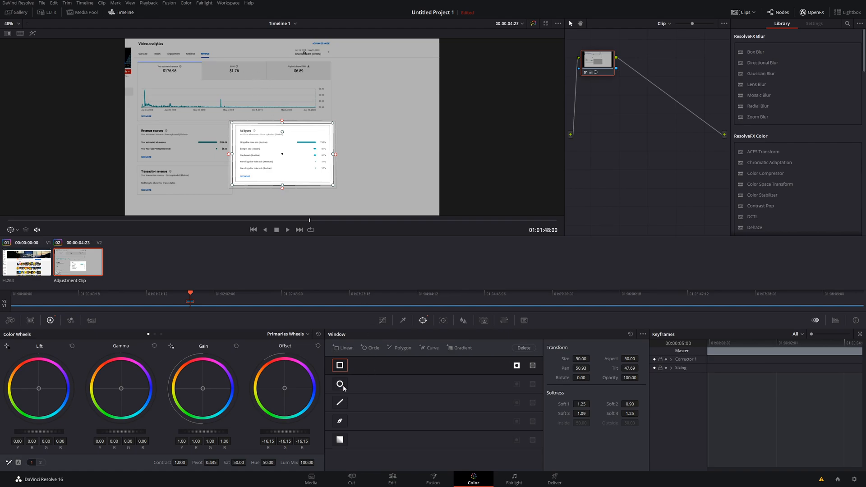
{"action": "left_click", "coordinate": [340, 384]}
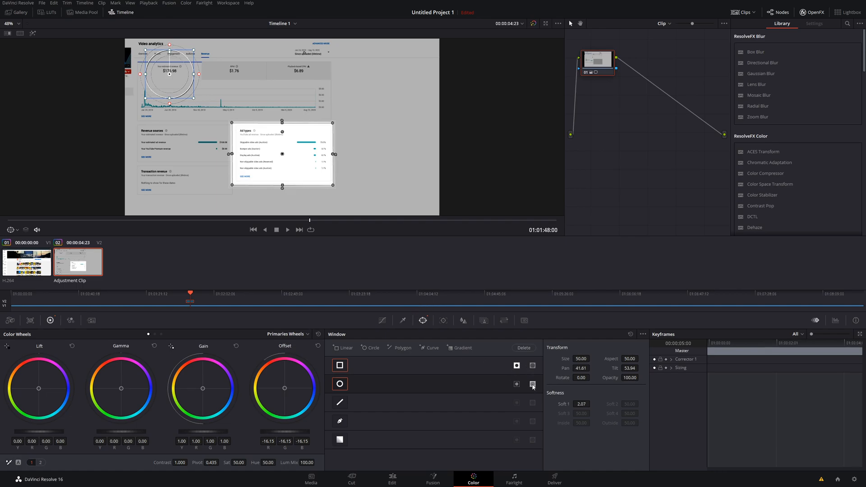
{"action": "left_click", "coordinate": [532, 384]}
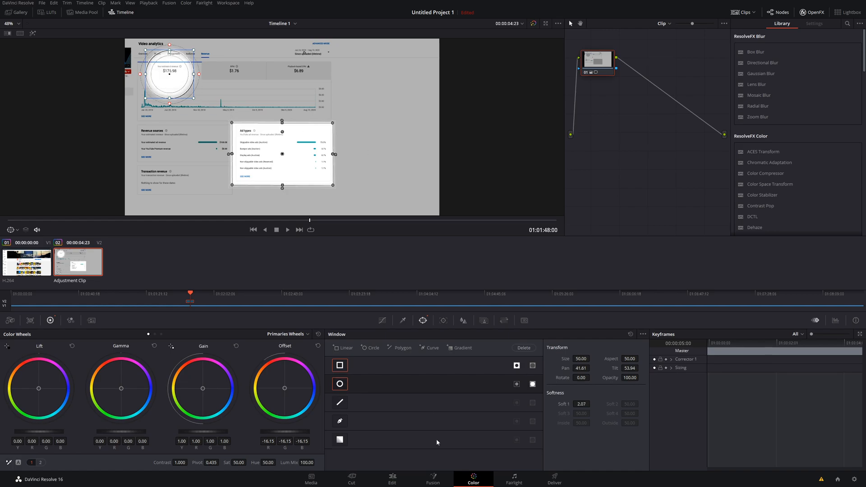
{"action": "left_click", "coordinate": [391, 478]}
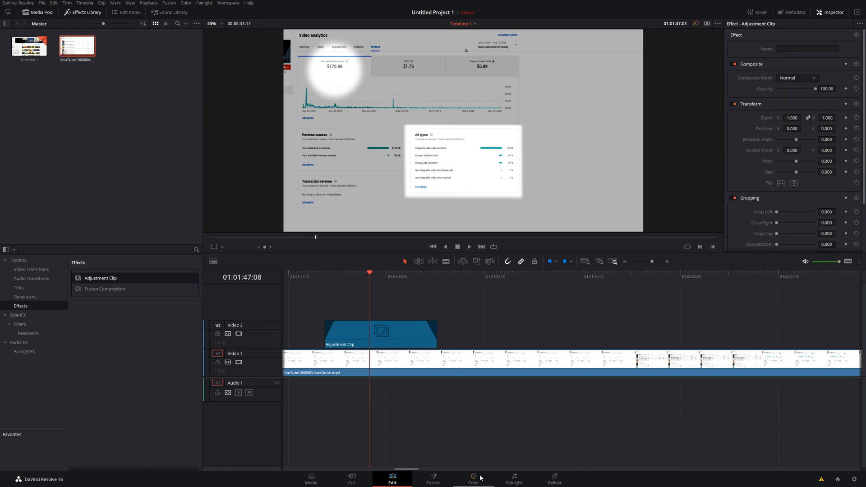
Add a polygon window brightening the RPM and CPM figures, then review on the Edit page
{"action": "left_click", "coordinate": [472, 479]}
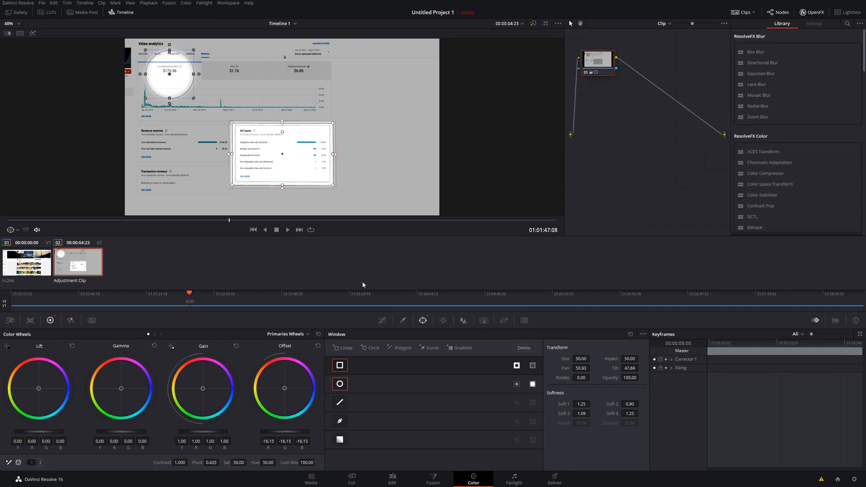
{"action": "left_click", "coordinate": [340, 402]}
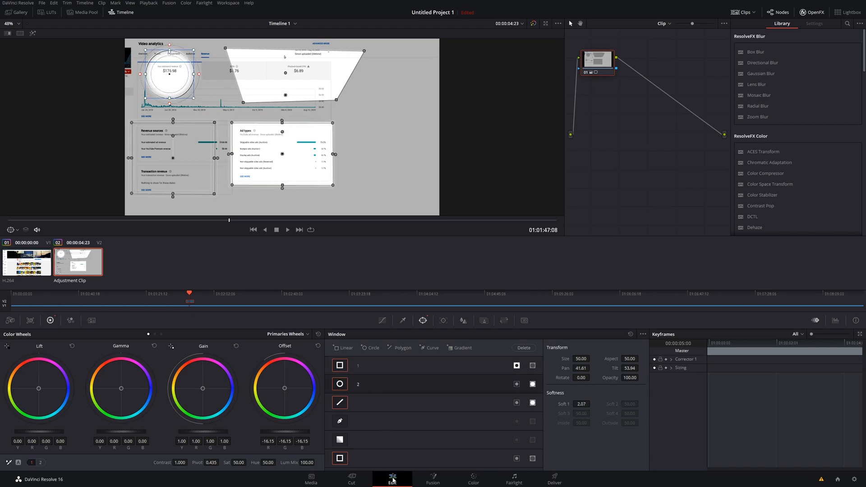
{"action": "left_click", "coordinate": [392, 479]}
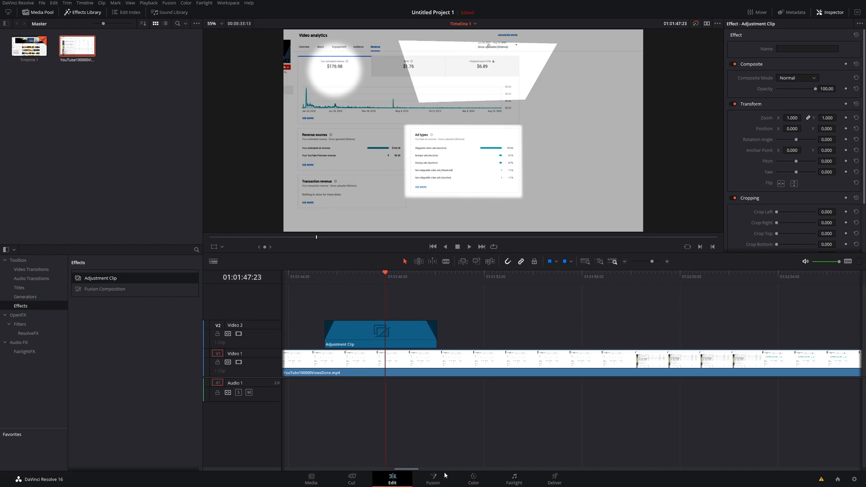
Reselect the adjustment clip on V2 and reopen it in the Color page
{"action": "left_click", "coordinate": [472, 479]}
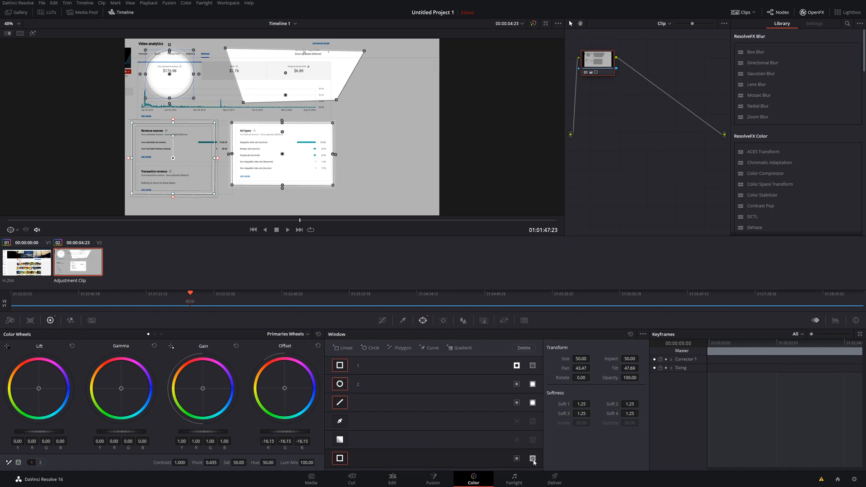
{"action": "left_click", "coordinate": [391, 479]}
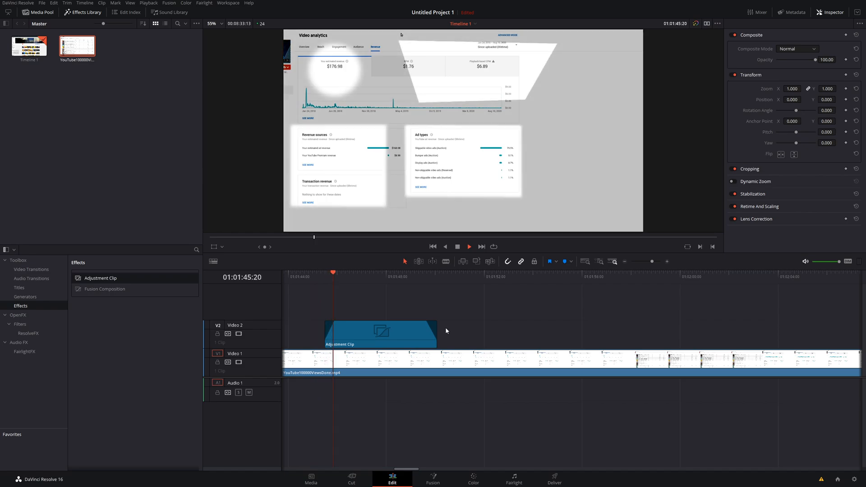
{"action": "left_click", "coordinate": [379, 331]}
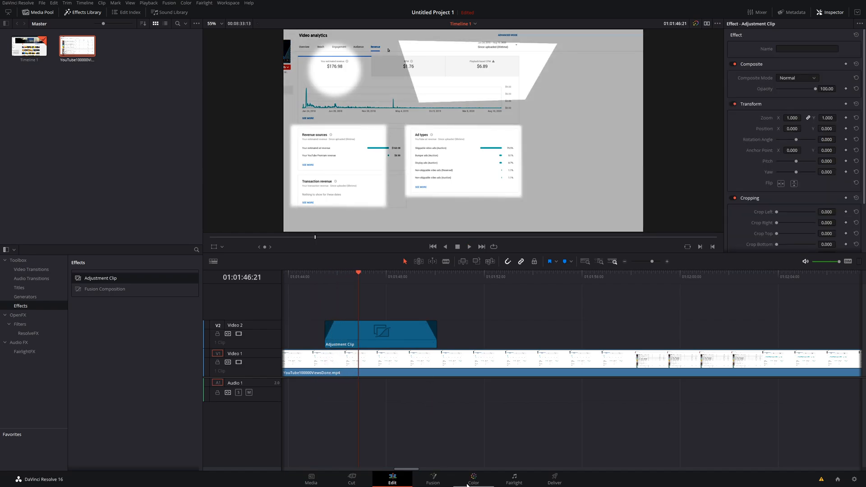
{"action": "left_click", "coordinate": [472, 478]}
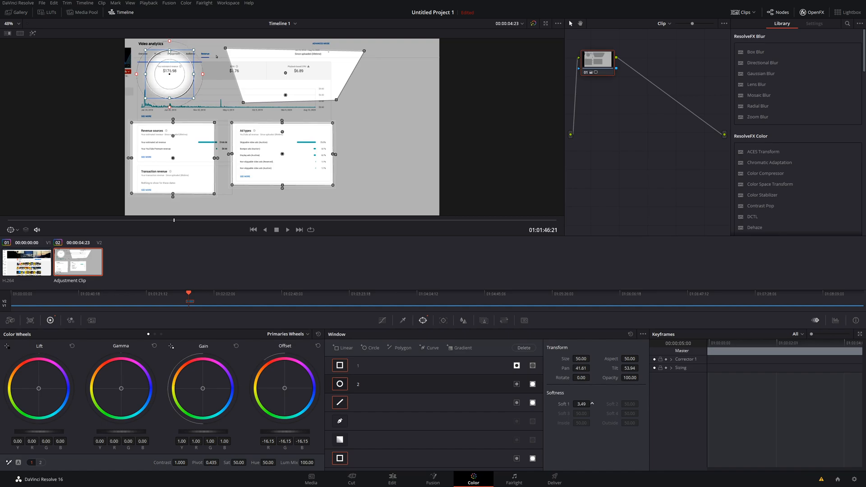
Lower the circle window's Soft 1 to about 0.05 and preview the crisper edge on the Edit page
{"action": "left_click", "coordinate": [580, 404]}
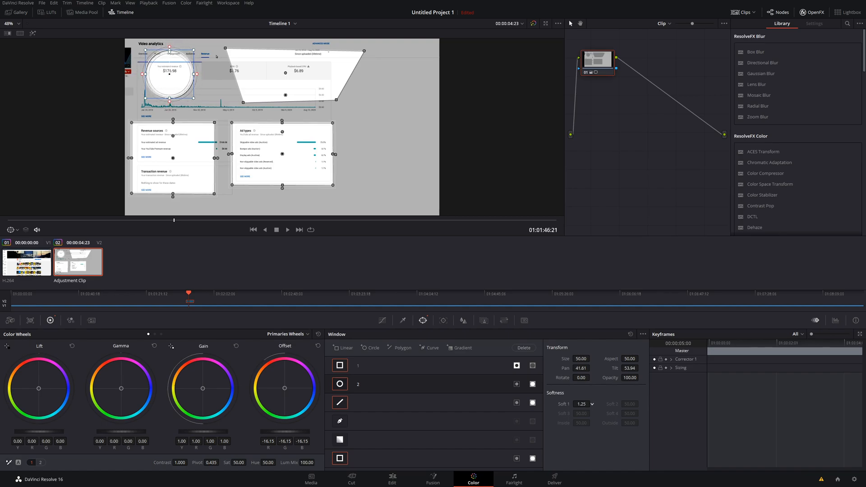
{"action": "left_click", "coordinate": [583, 404]}
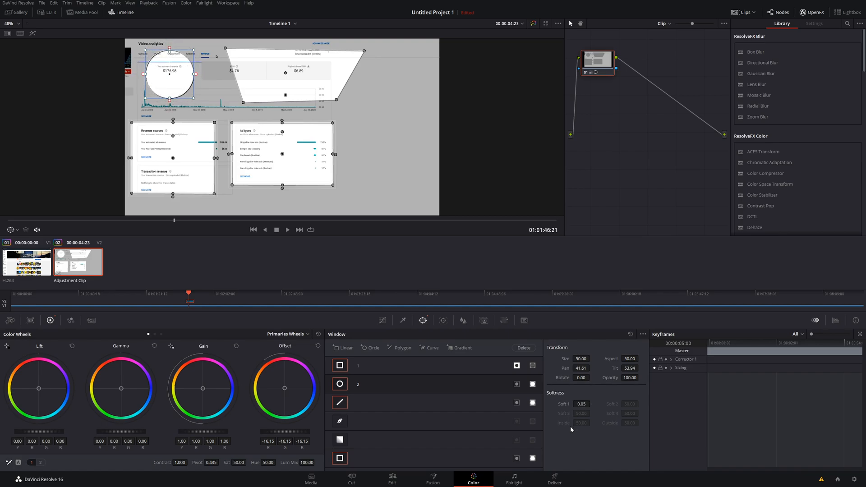
{"action": "left_click", "coordinate": [393, 478]}
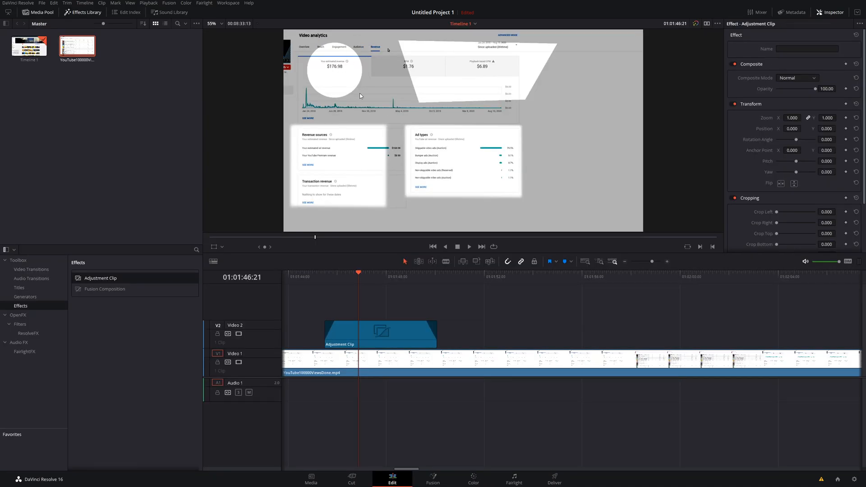
{"action": "left_click", "coordinate": [471, 479]}
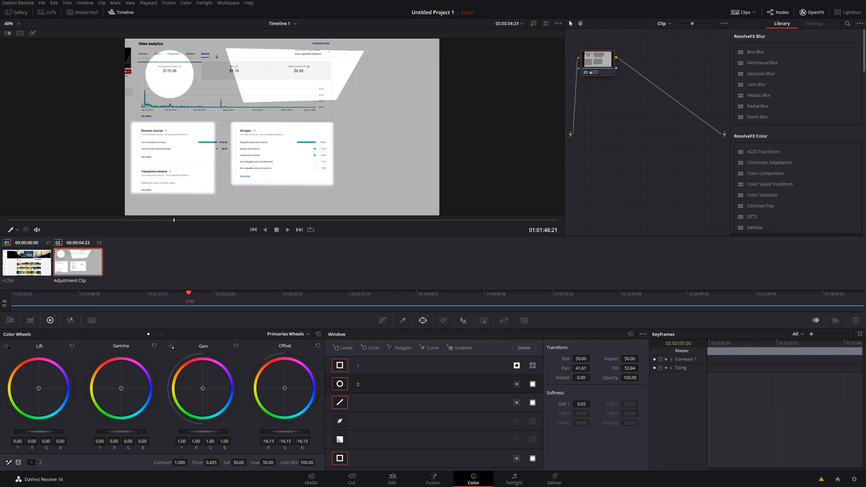
Set the viewer overlay to Power Window so the window handles show
{"action": "left_click", "coordinate": [10, 229]}
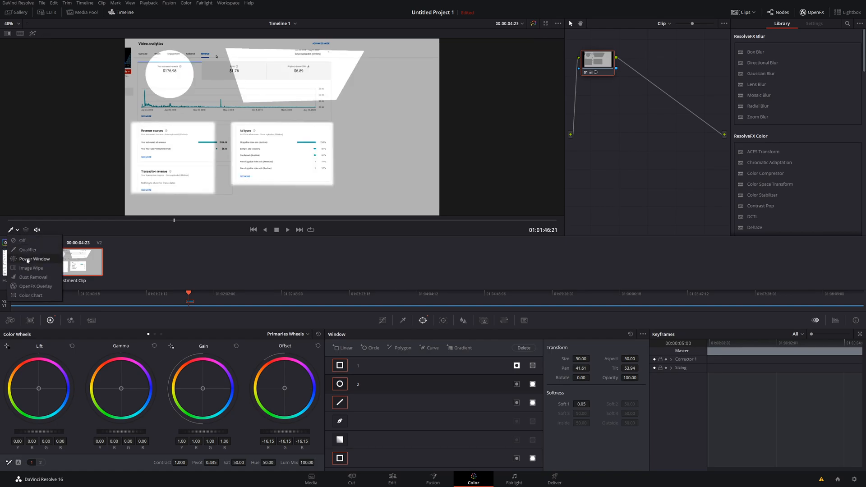
{"action": "left_click", "coordinate": [35, 258]}
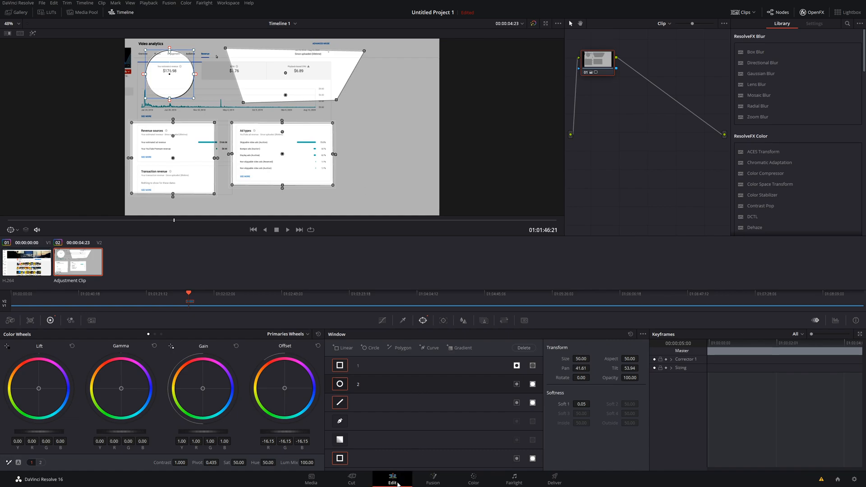
Slide the adjustment clip on V2 slightly earlier, then return to the Color page
{"action": "left_click", "coordinate": [392, 476]}
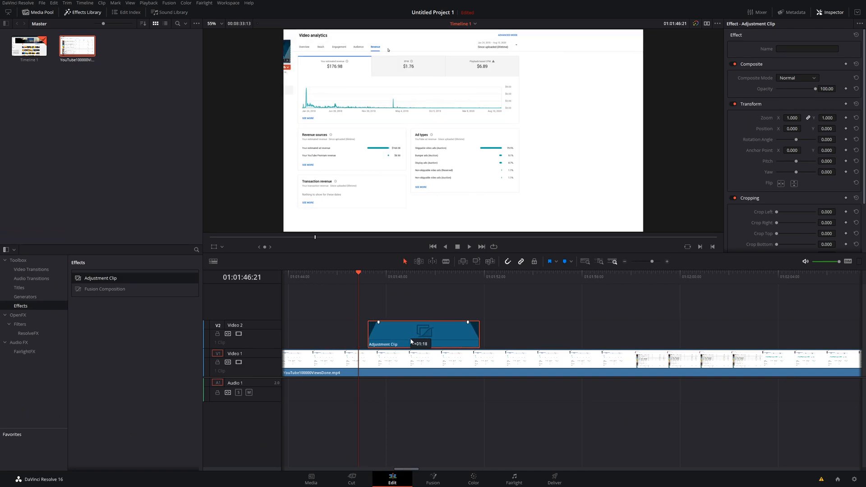
{"action": "left_click_drag", "start_coordinate": [422, 332], "coordinate": [366, 332]}
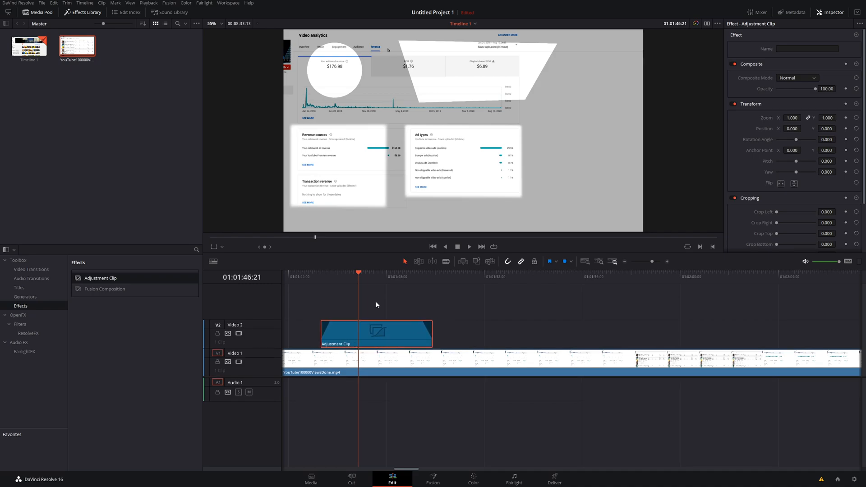
{"action": "mouse_move", "coordinate": [456, 447]}
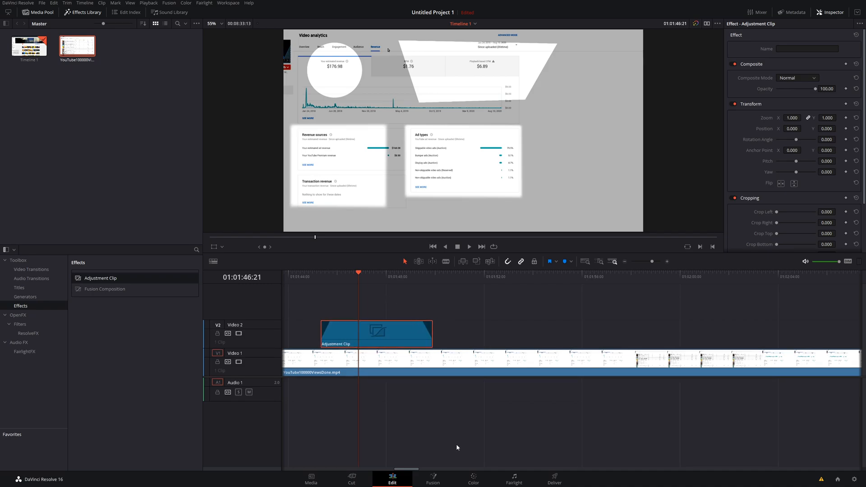
{"action": "left_click", "coordinate": [472, 478]}
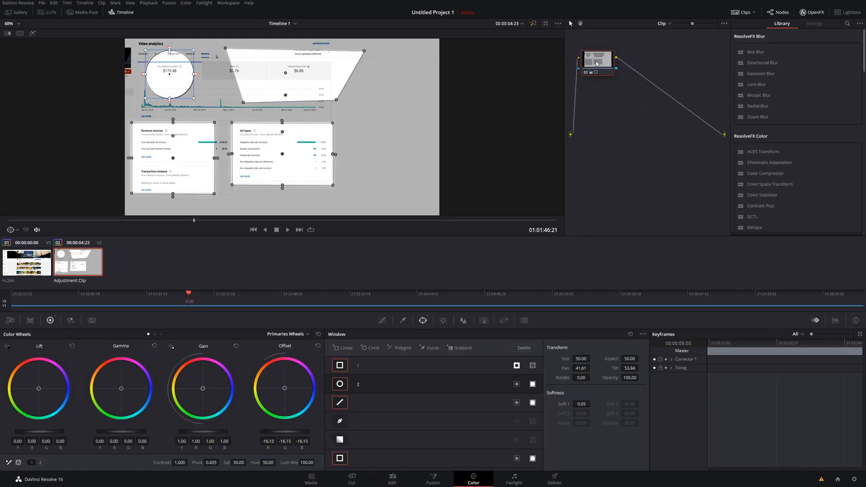
Reset the node grade so all highlight windows vanish, then view the Edit timeline
{"action": "right_click", "coordinate": [596, 59]}
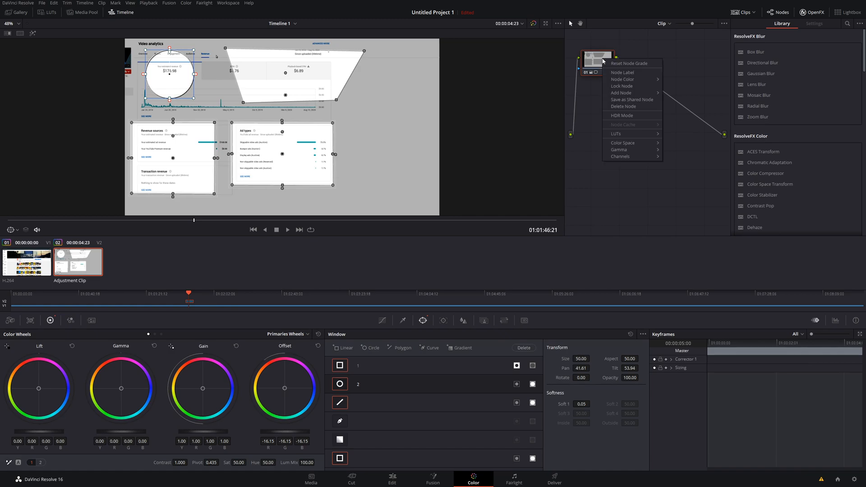
{"action": "mouse_move", "coordinate": [618, 65]}
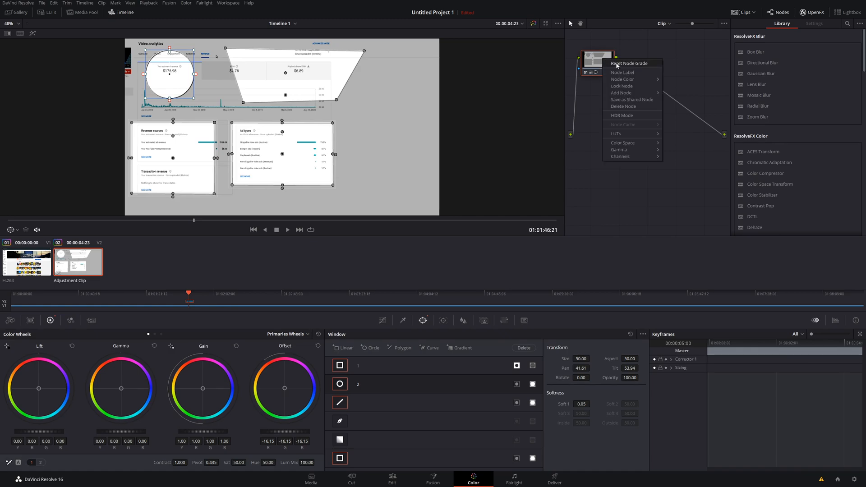
{"action": "left_click", "coordinate": [628, 63]}
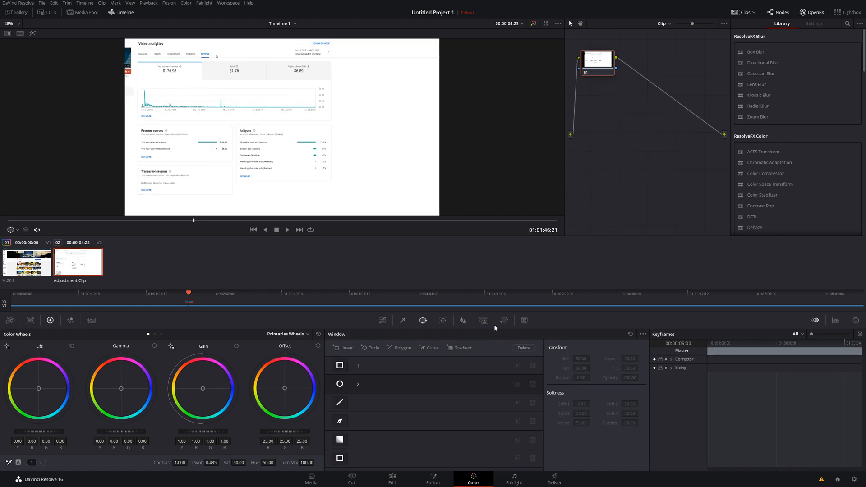
{"action": "mouse_move", "coordinate": [441, 424]}
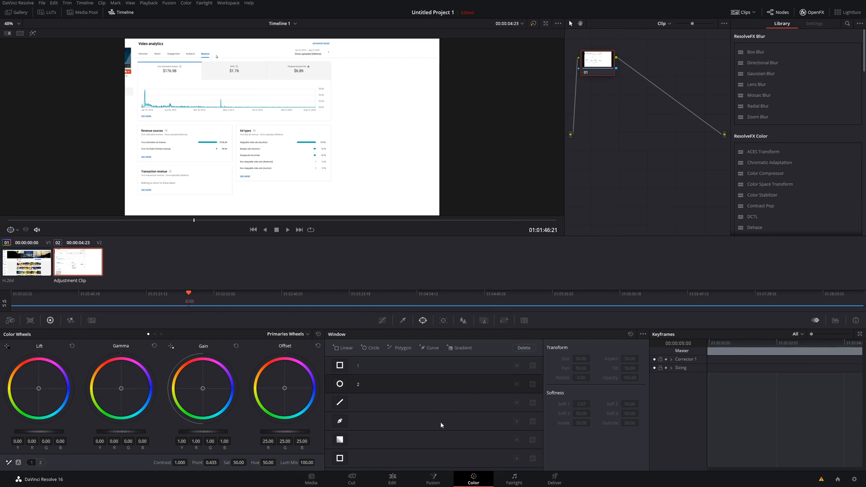
{"action": "left_click", "coordinate": [392, 479]}
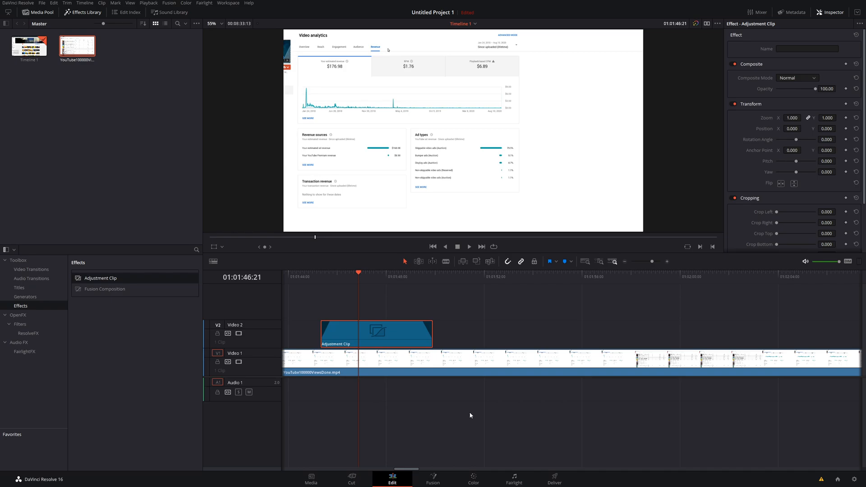
Return to the Color page showing the adjustment clip's reset, window-free node
{"action": "left_click", "coordinate": [472, 478]}
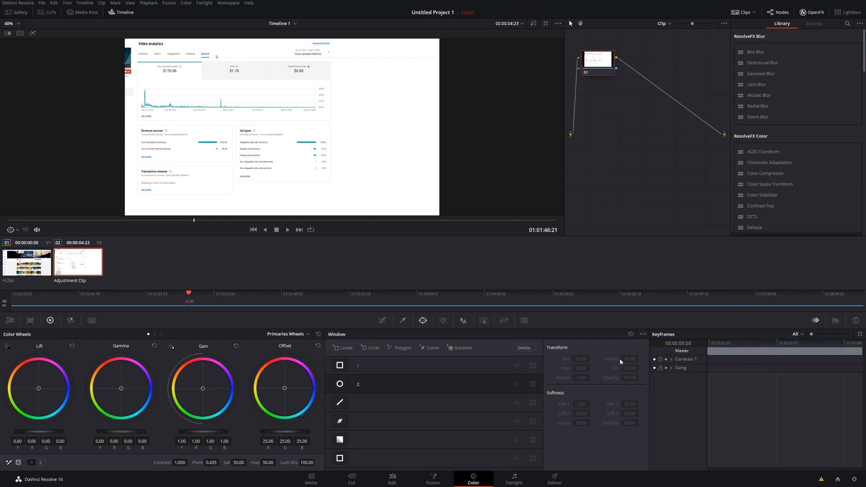
{"action": "mouse_move", "coordinate": [668, 176]}
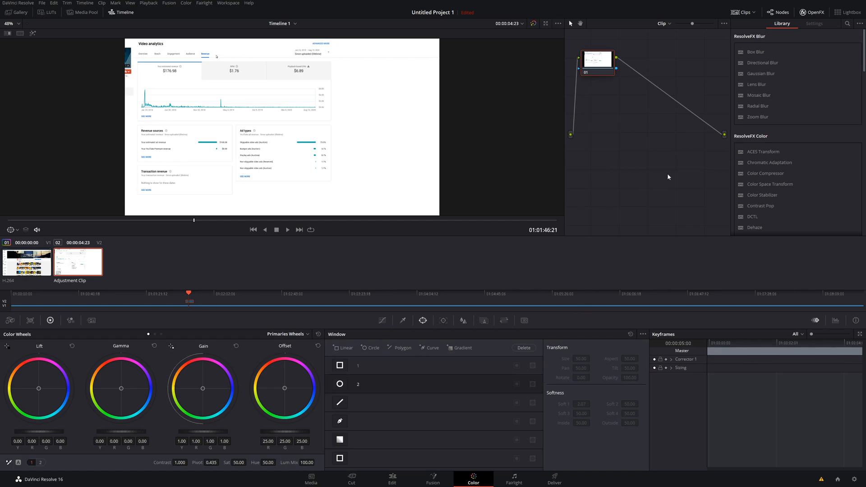